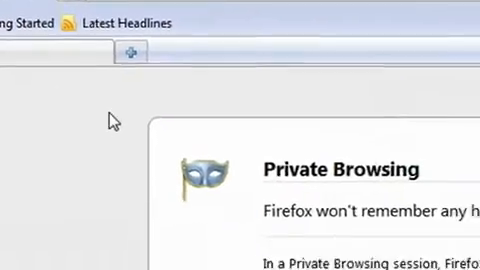
Scroll through the Private Browsing information page after starting a private session
scroll(down, 3)
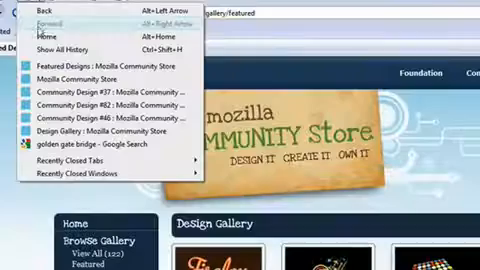
Open the full history and forget the Mozilla Community Store site
click(72, 47)
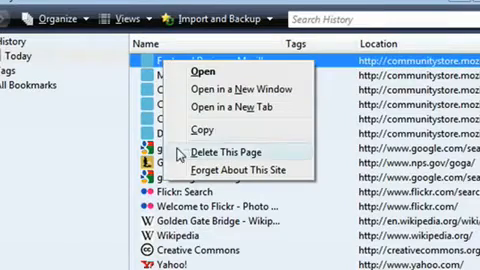
click(217, 152)
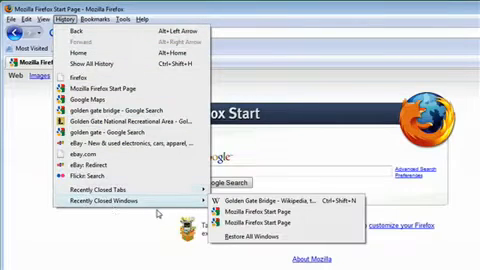
Restore the World's Fastest Clapper window from Recently Closed Windows
click(258, 202)
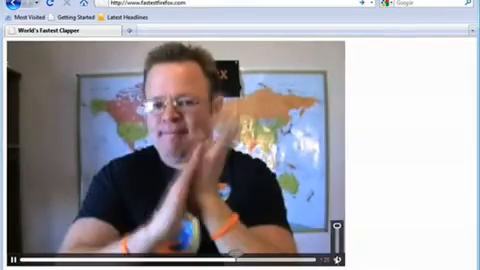
View the Clapper video's options, then apply the Firefox logo pattern in the injection demo
right_click(200, 150)
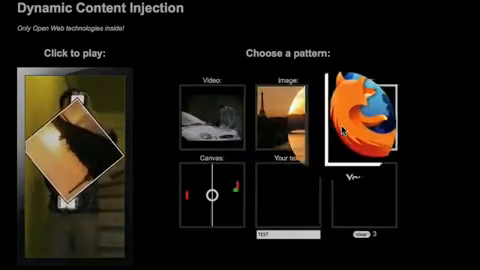
click(375, 120)
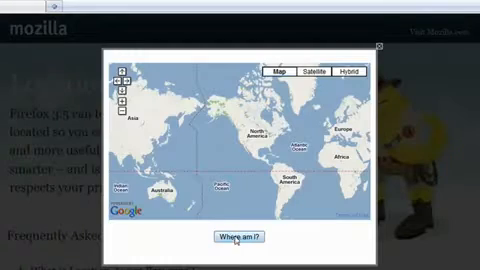
Use "Where am I?" to pinpoint the current location on the demo map
click(237, 238)
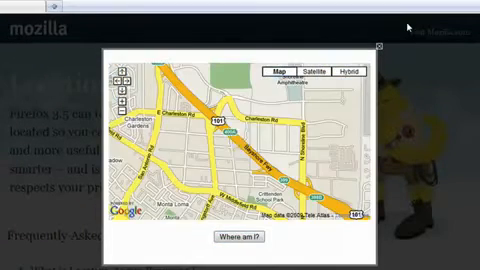
click(251, 237)
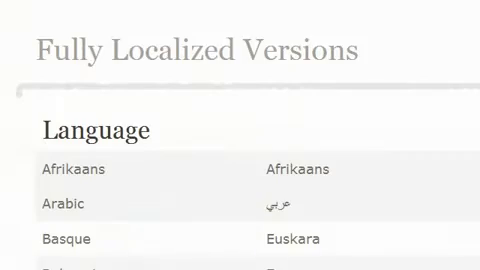
Scroll the Personas page down to the featured and most popular personas
scroll(down, 3)
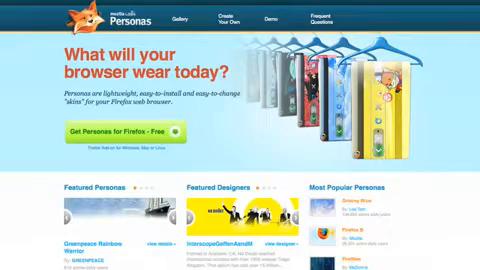
scroll(down, 3)
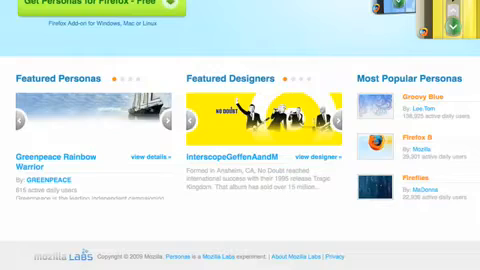